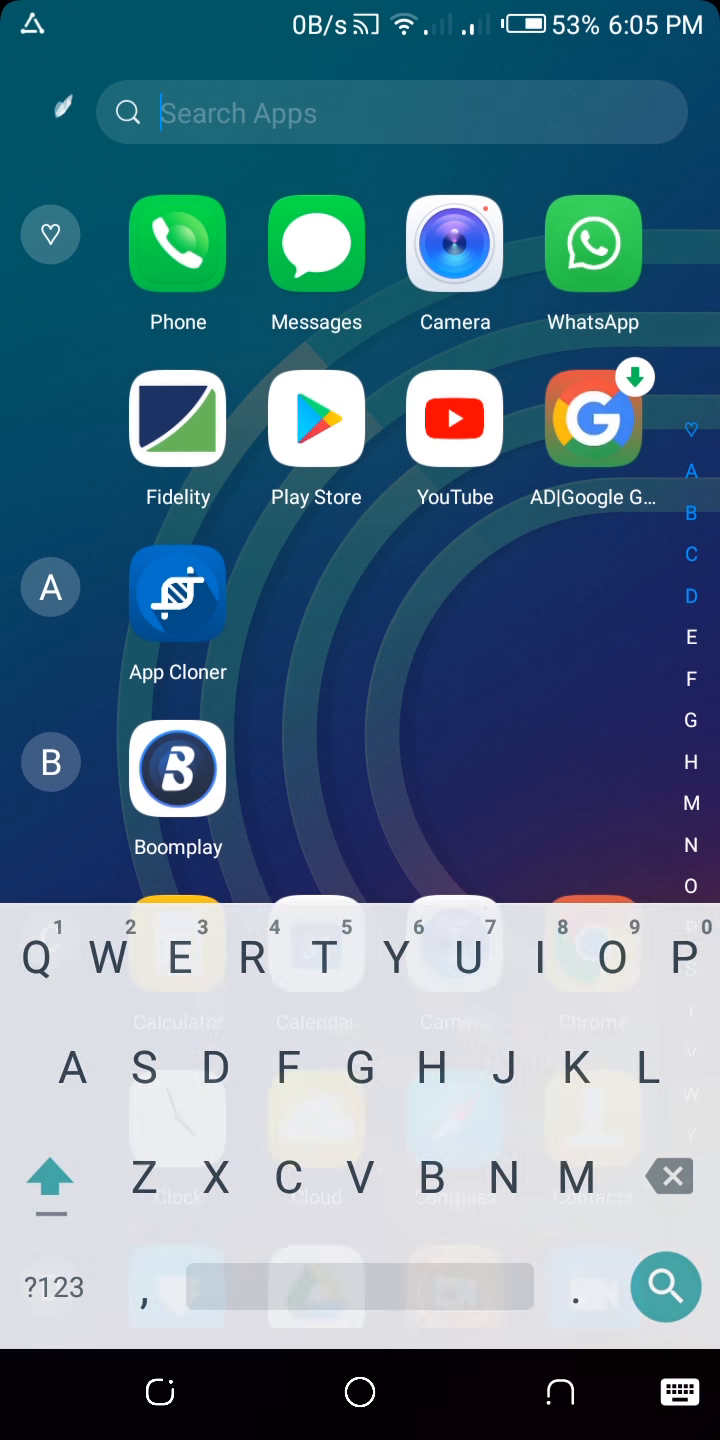
Search the launcher for 'Wor' and launch Microsoft Word to its recent documents.
type("Word")
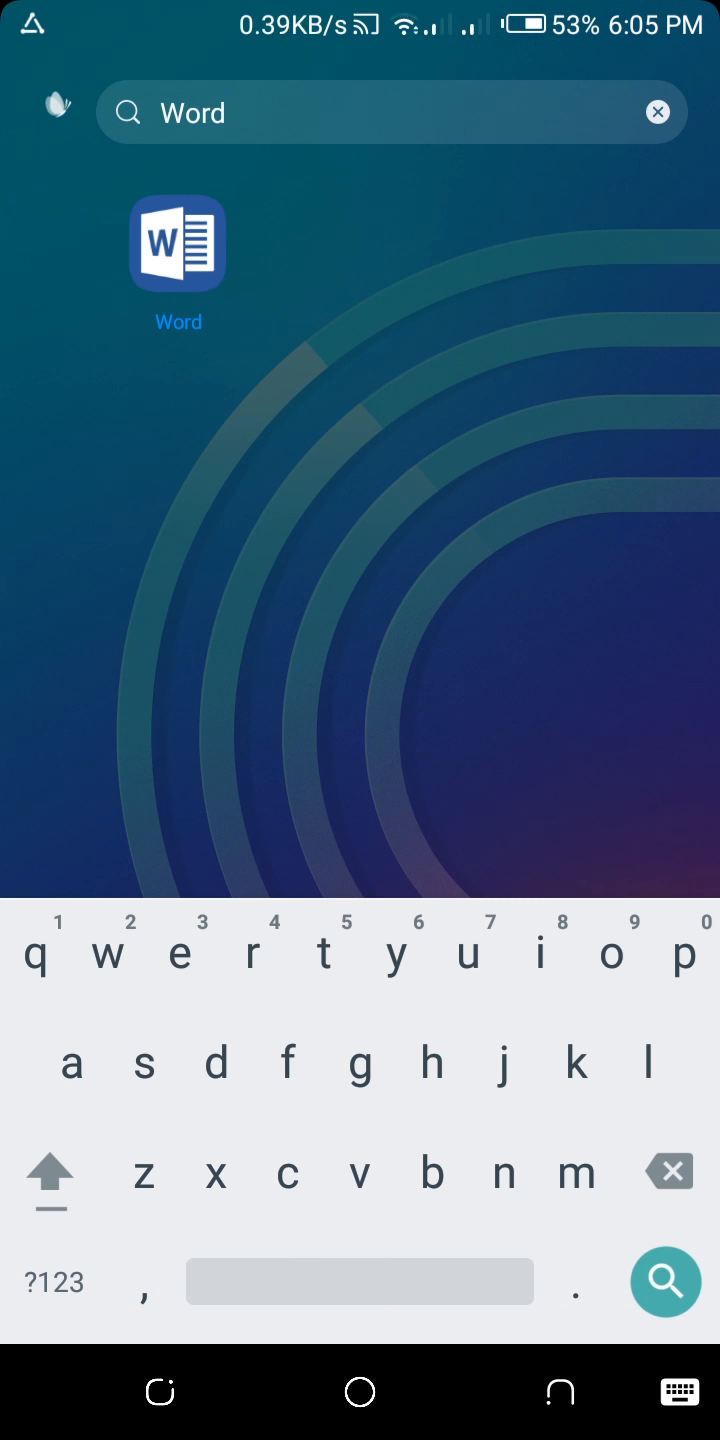
left_click(178, 244)
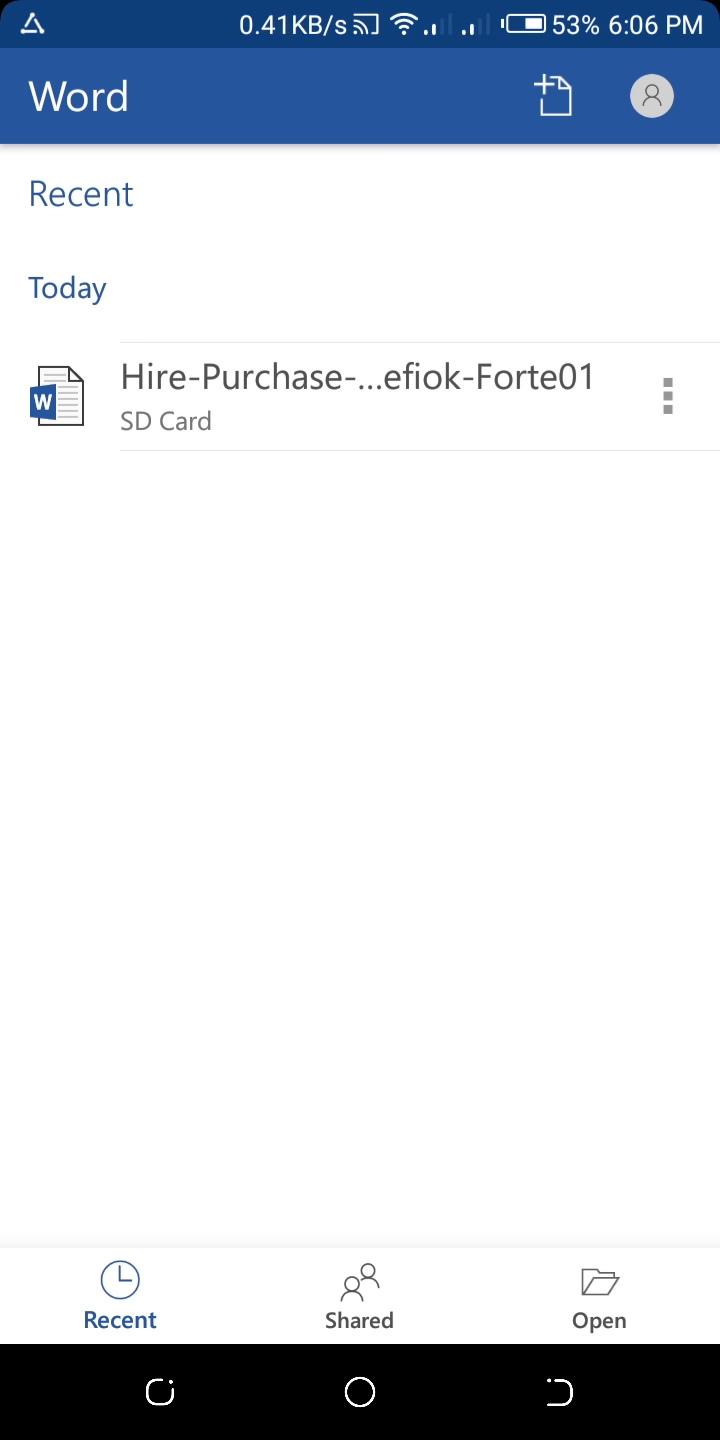
Browse This device > SD Card and open the Hire-Purchase agreement .docx.
left_click(600, 1298)
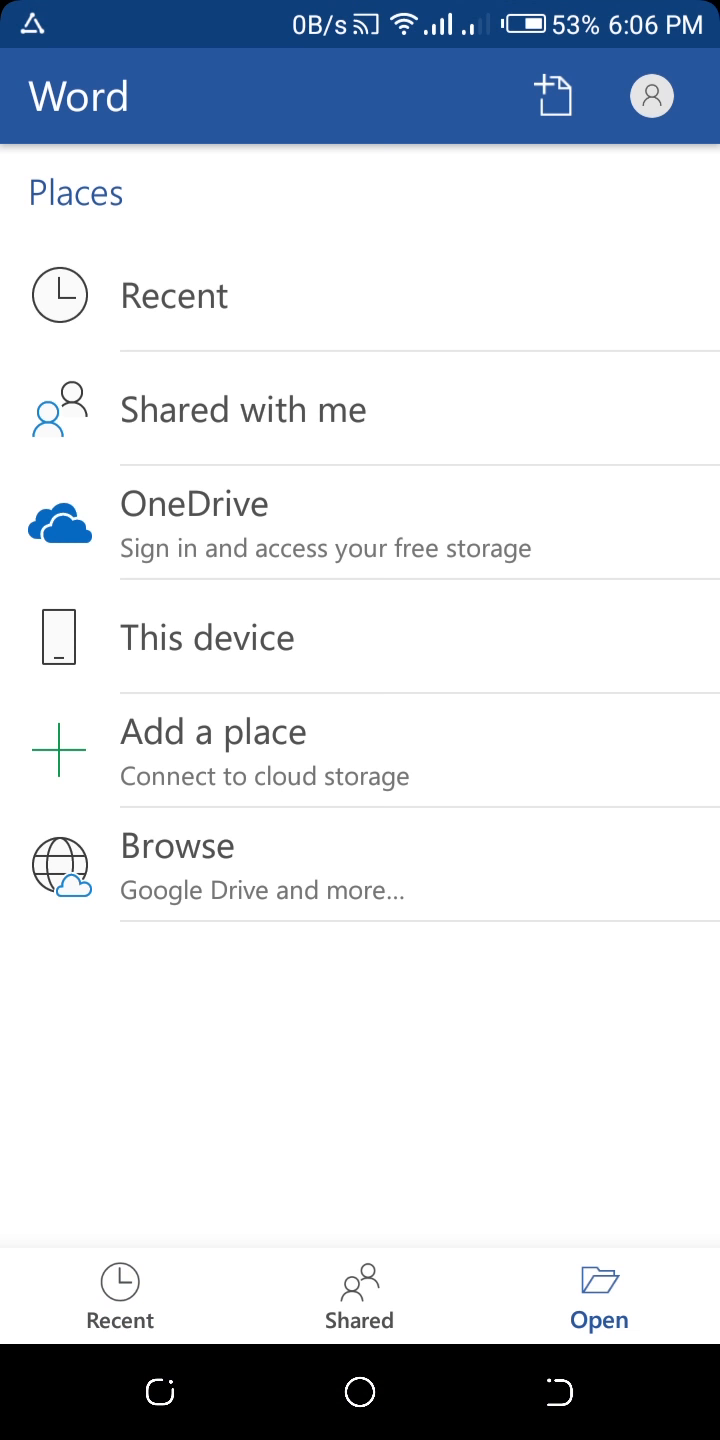
left_click(206, 636)
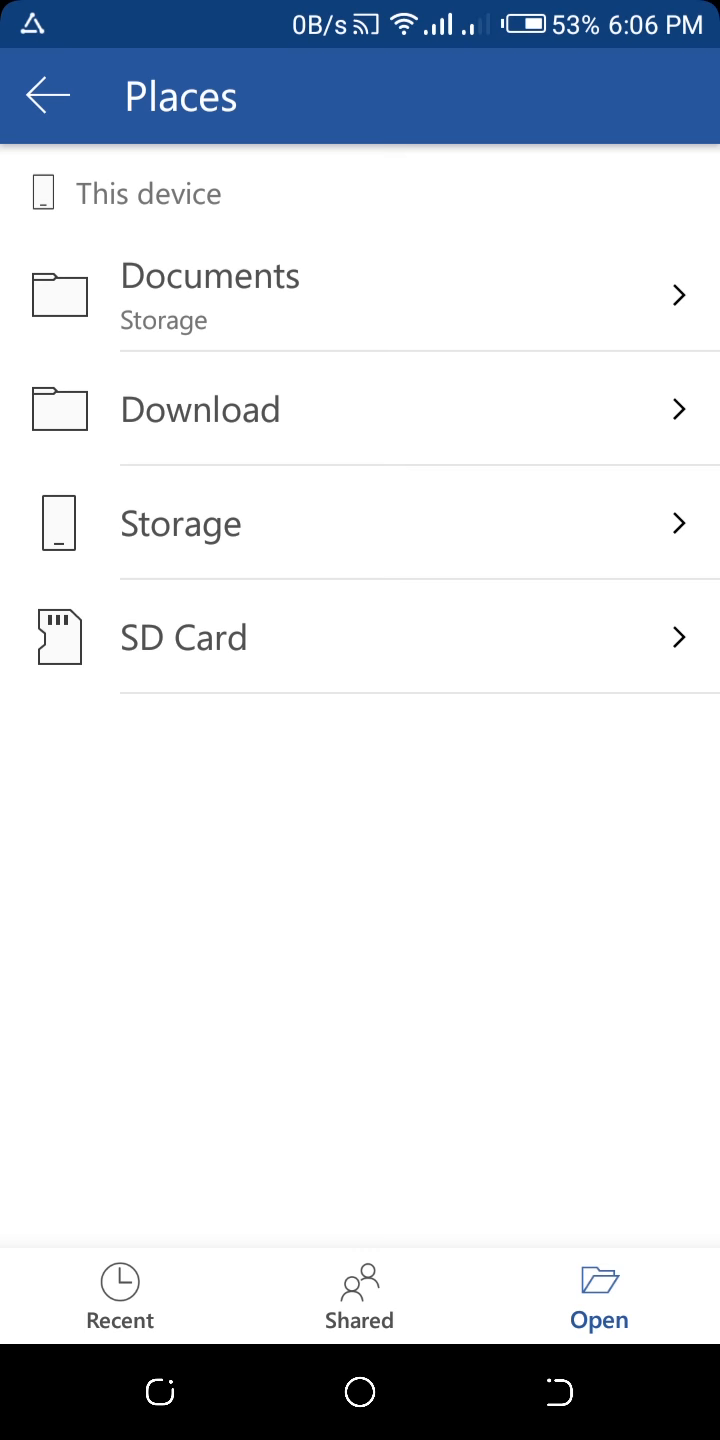
left_click(184, 636)
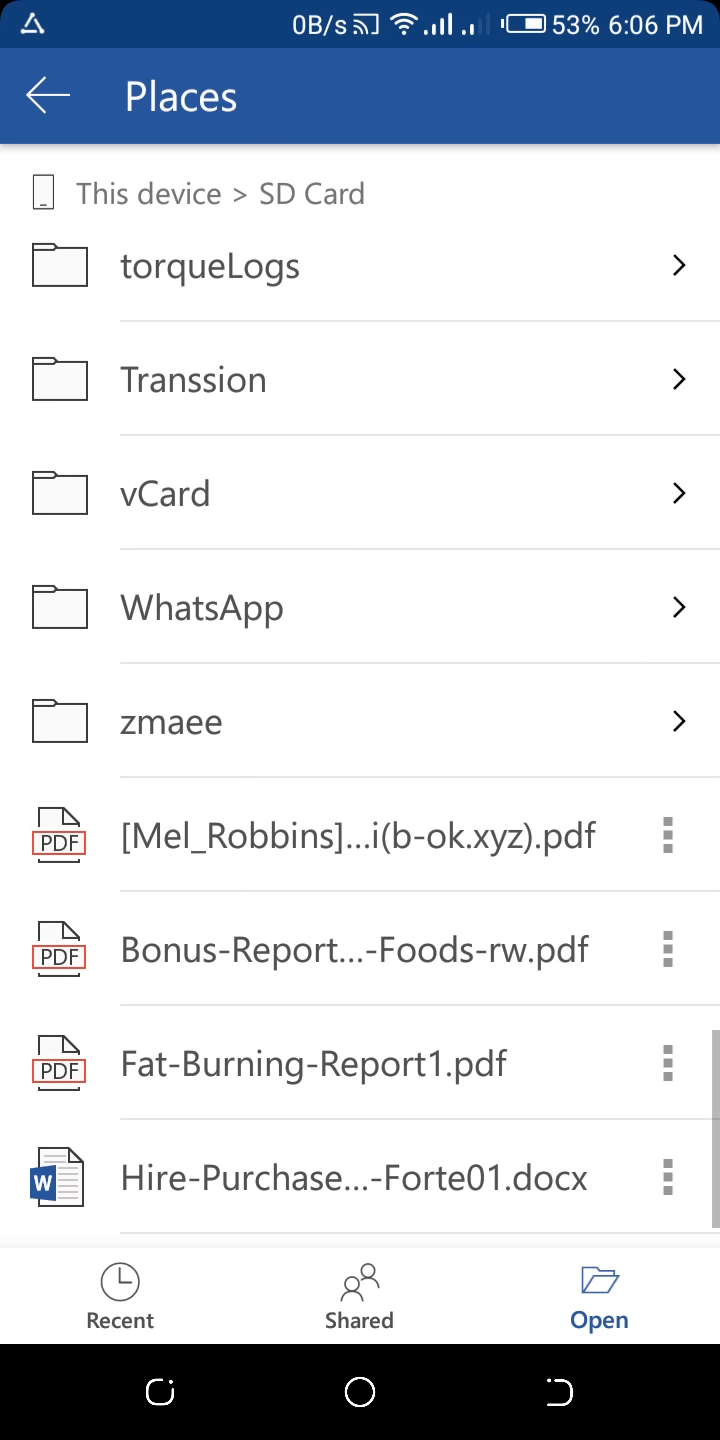
left_click(352, 1178)
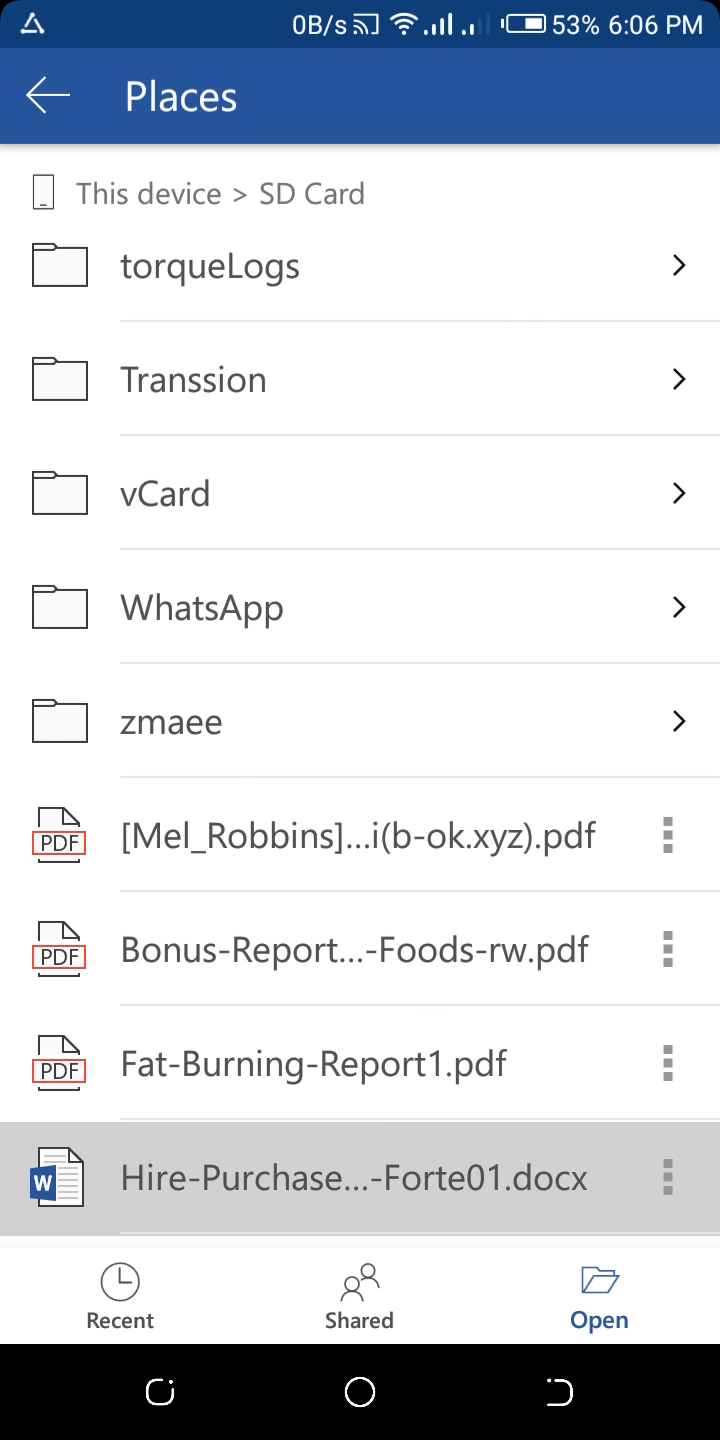
left_click(352, 1178)
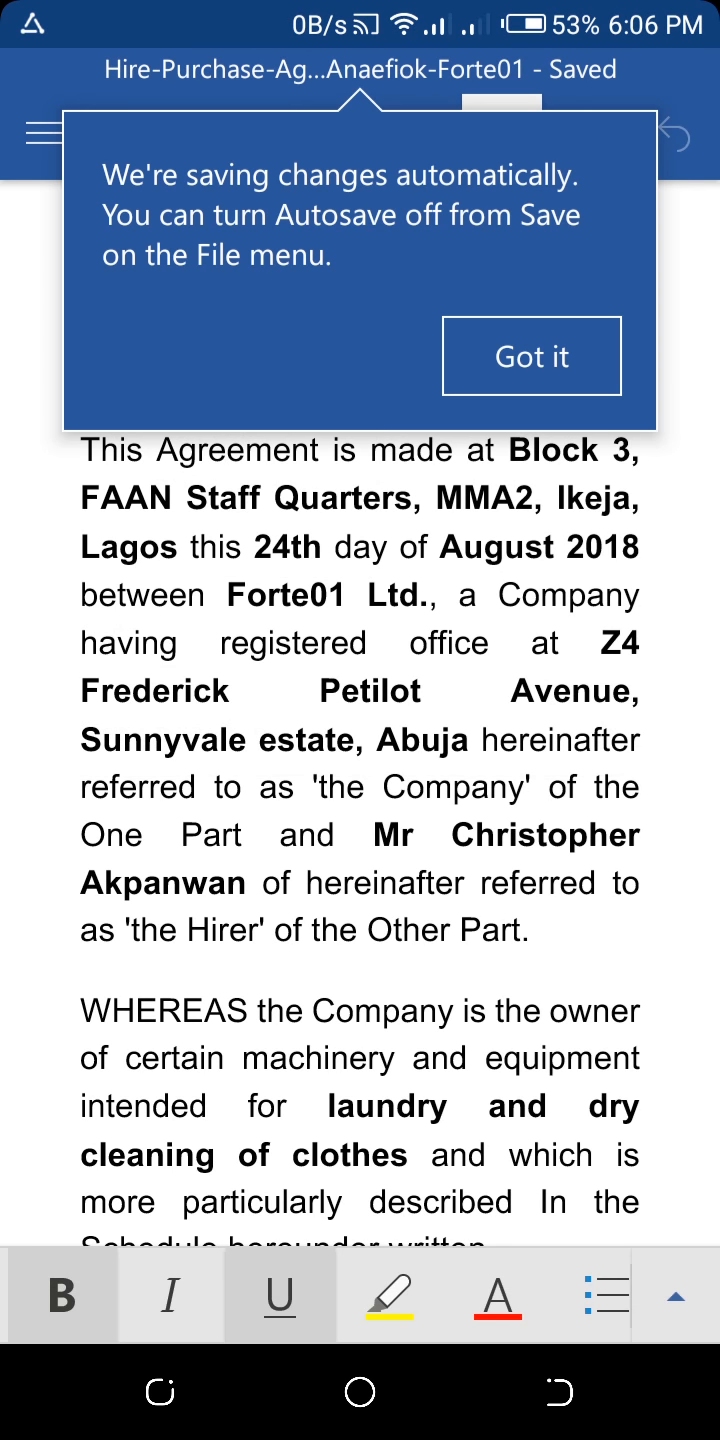
Dismiss the autosave banner and scroll the agreement down to clause 28.
left_click(530, 356)
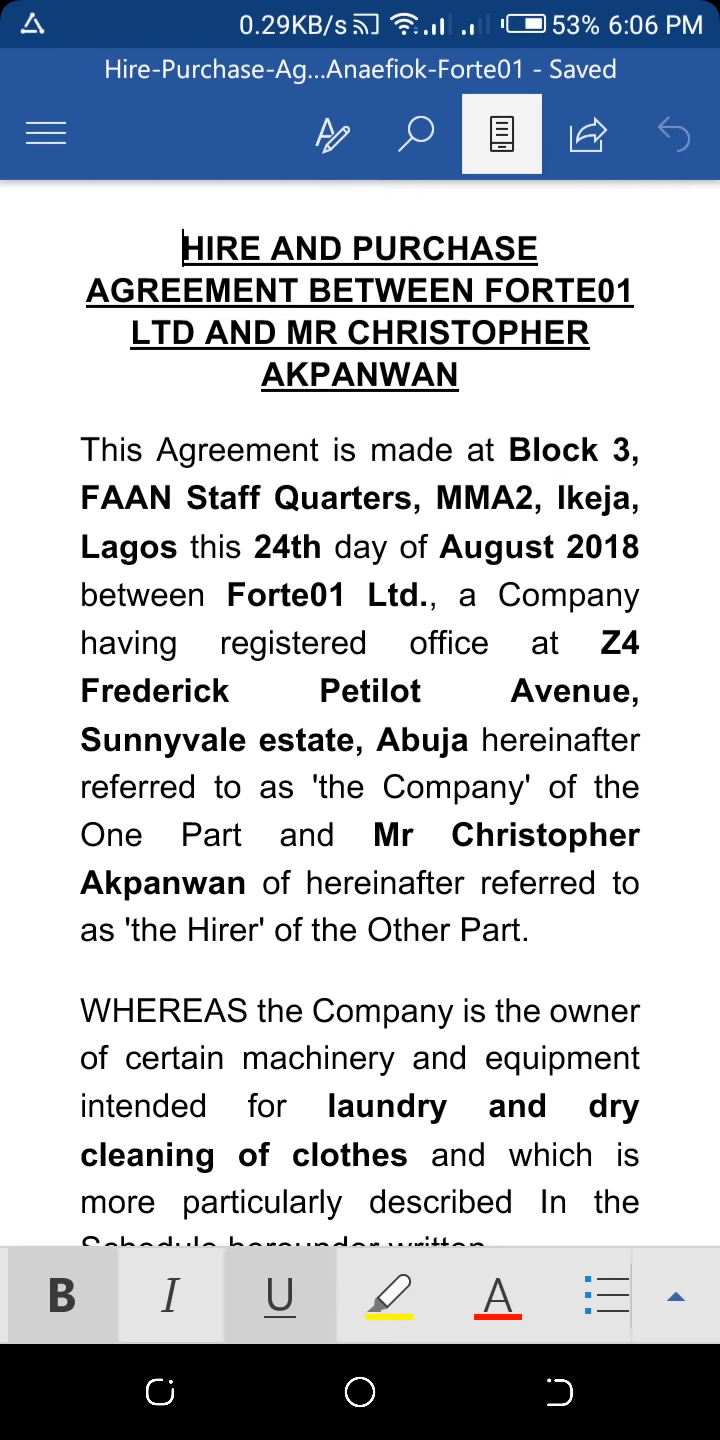
scroll("down", 3)
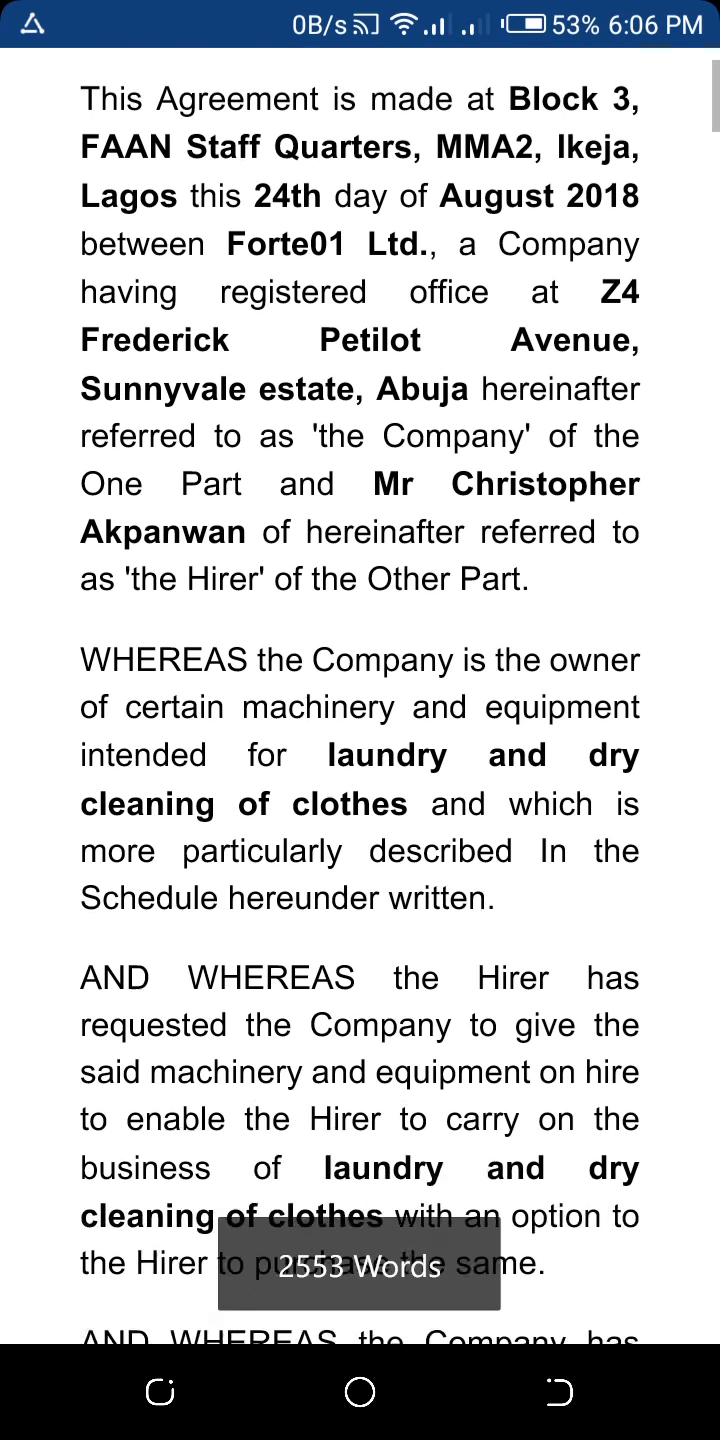
scroll("down", 3)
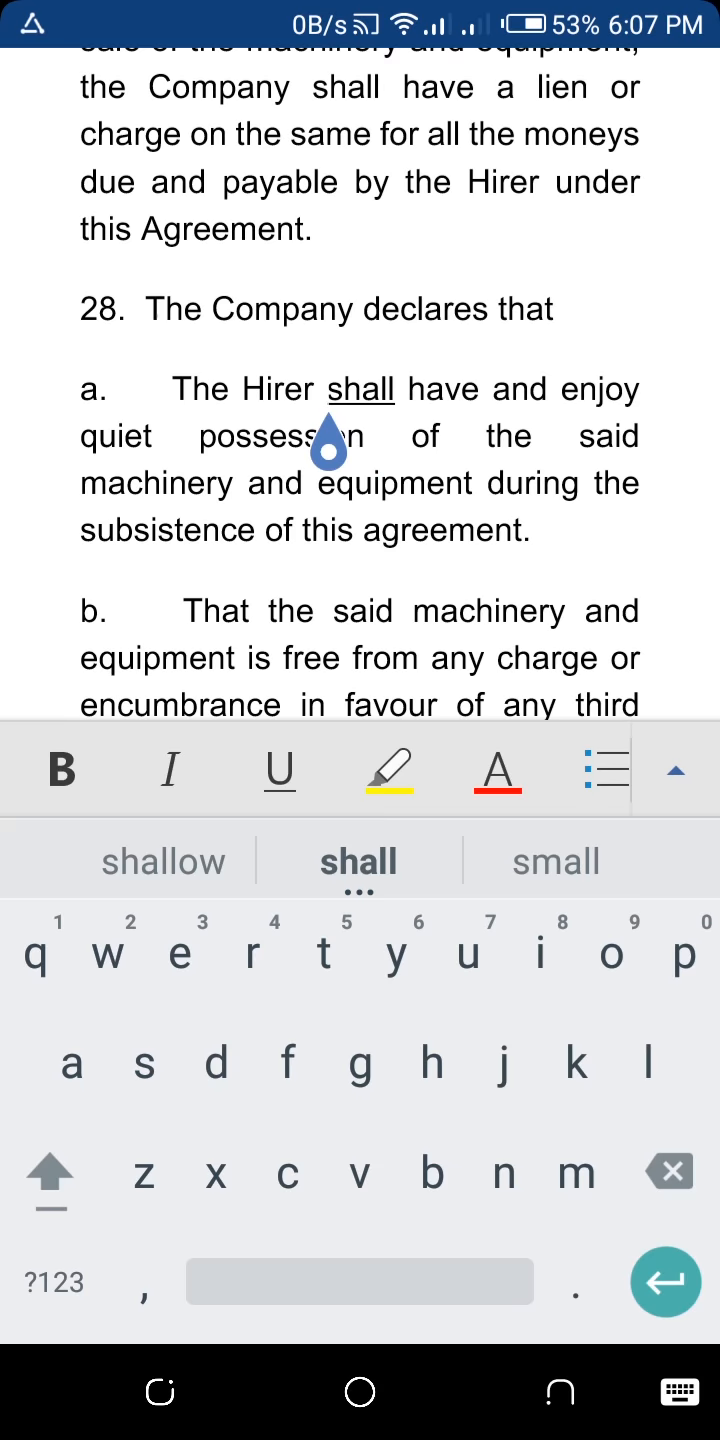
Replace 'shall' in clause 28(a) by retyping it, then italicize and un-italicize it.
double_click(360, 388)
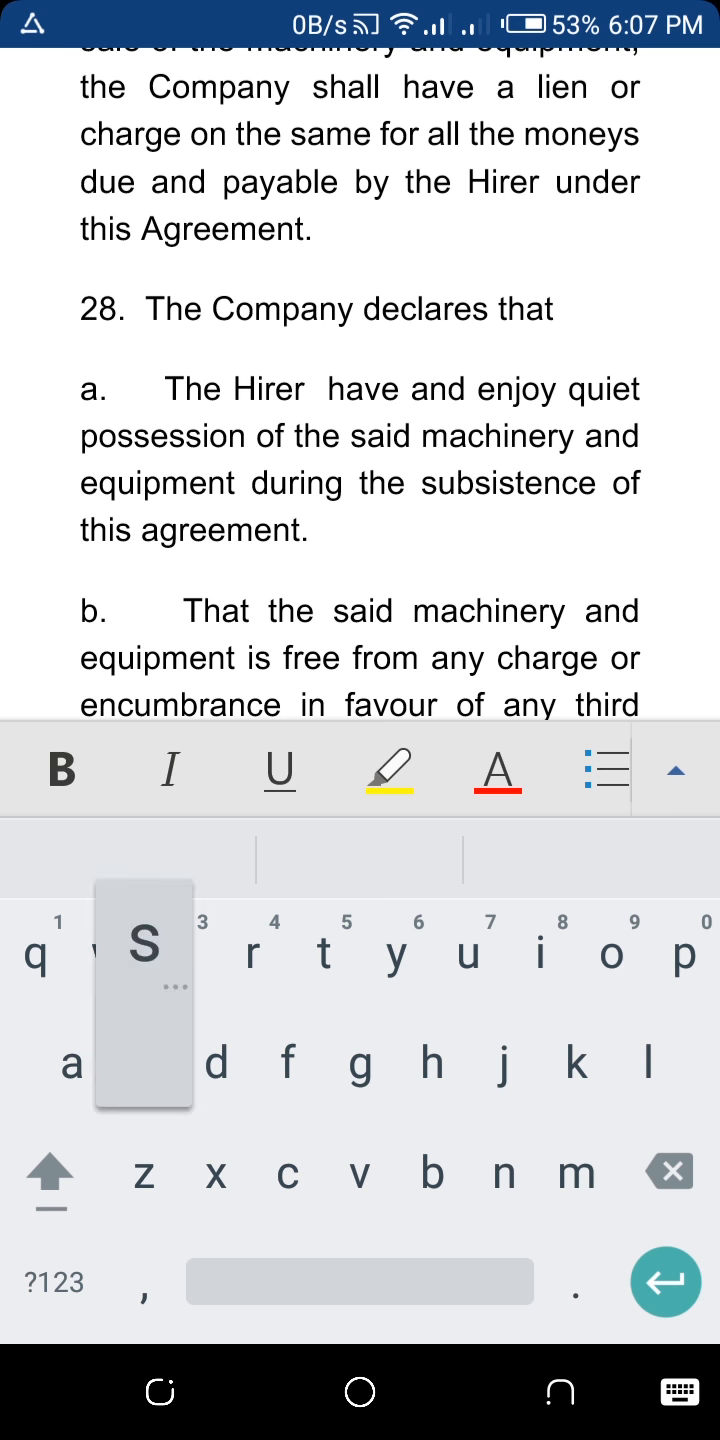
type("shall")
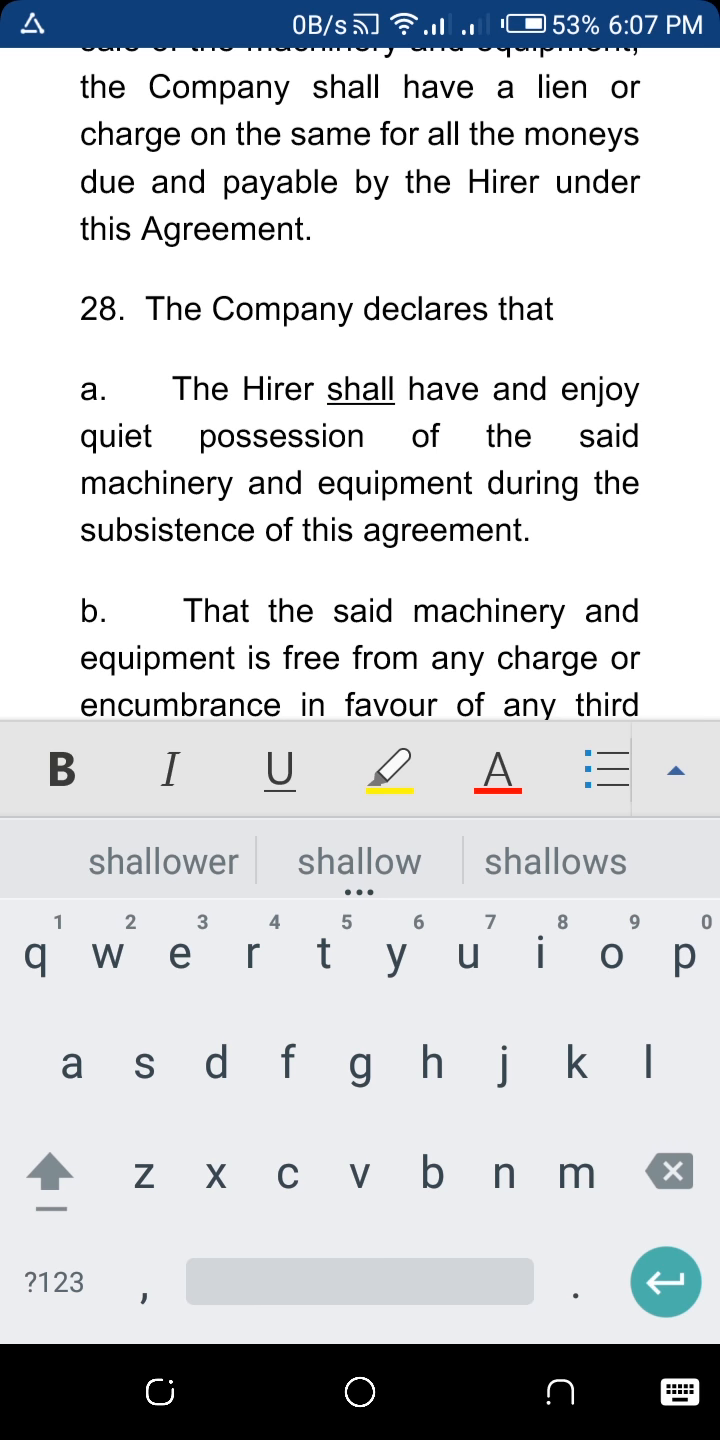
double_click(360, 388)
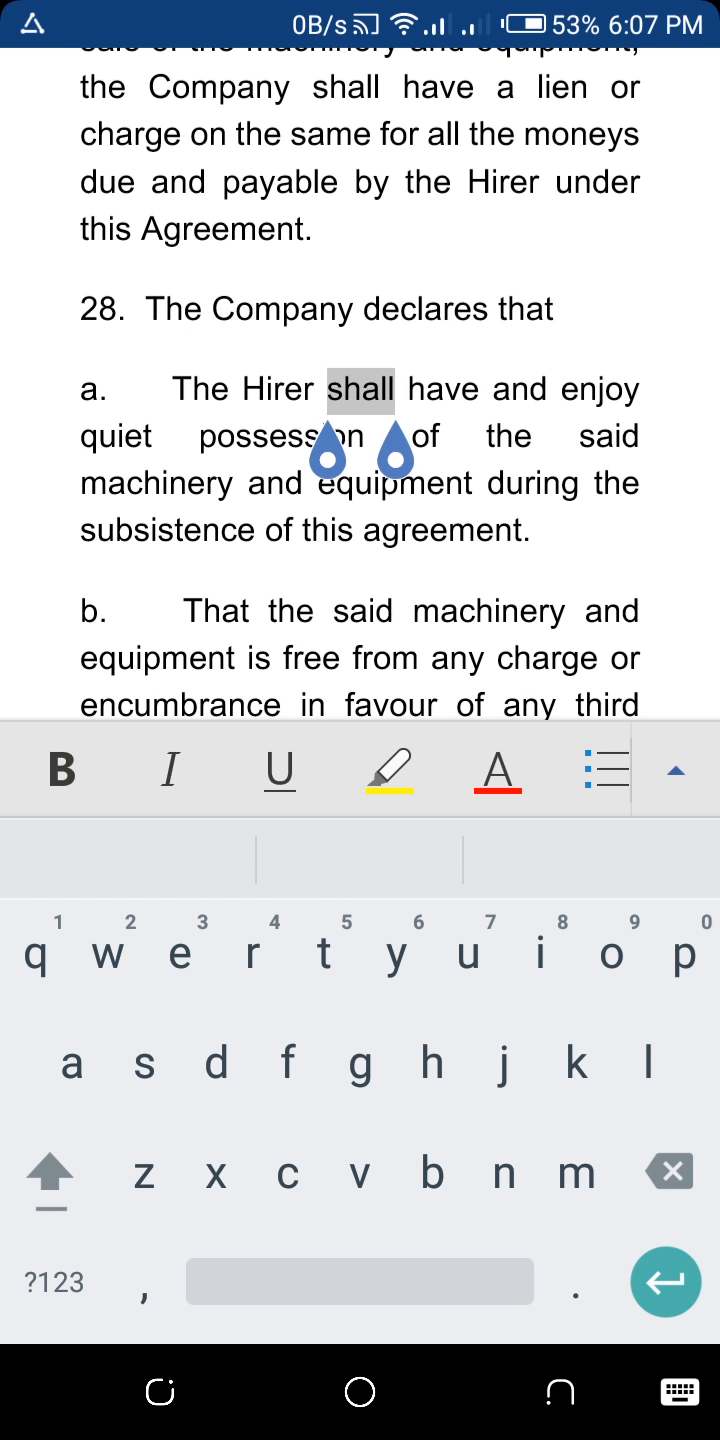
left_click(170, 770)
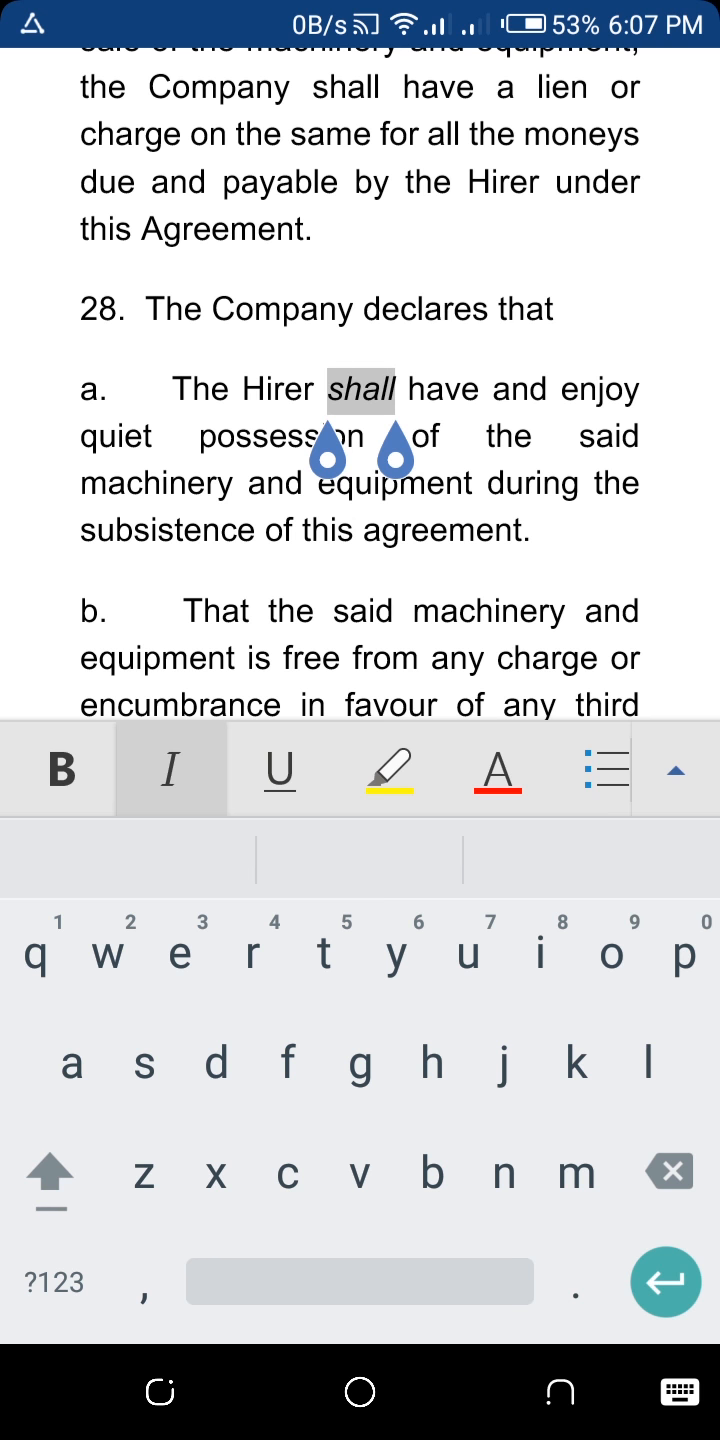
left_click(170, 768)
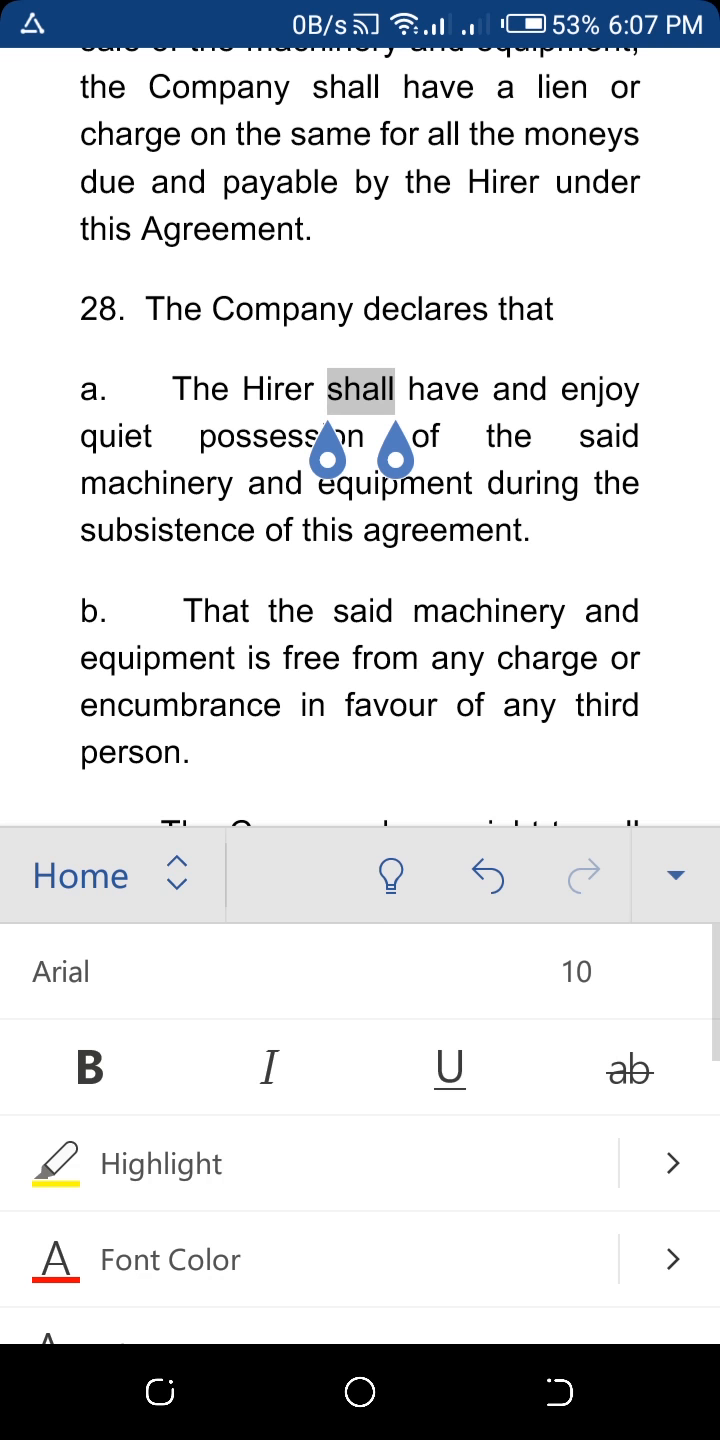
Switch to Print Layout from the View tab and select the word 'hereunder'.
left_click(82, 876)
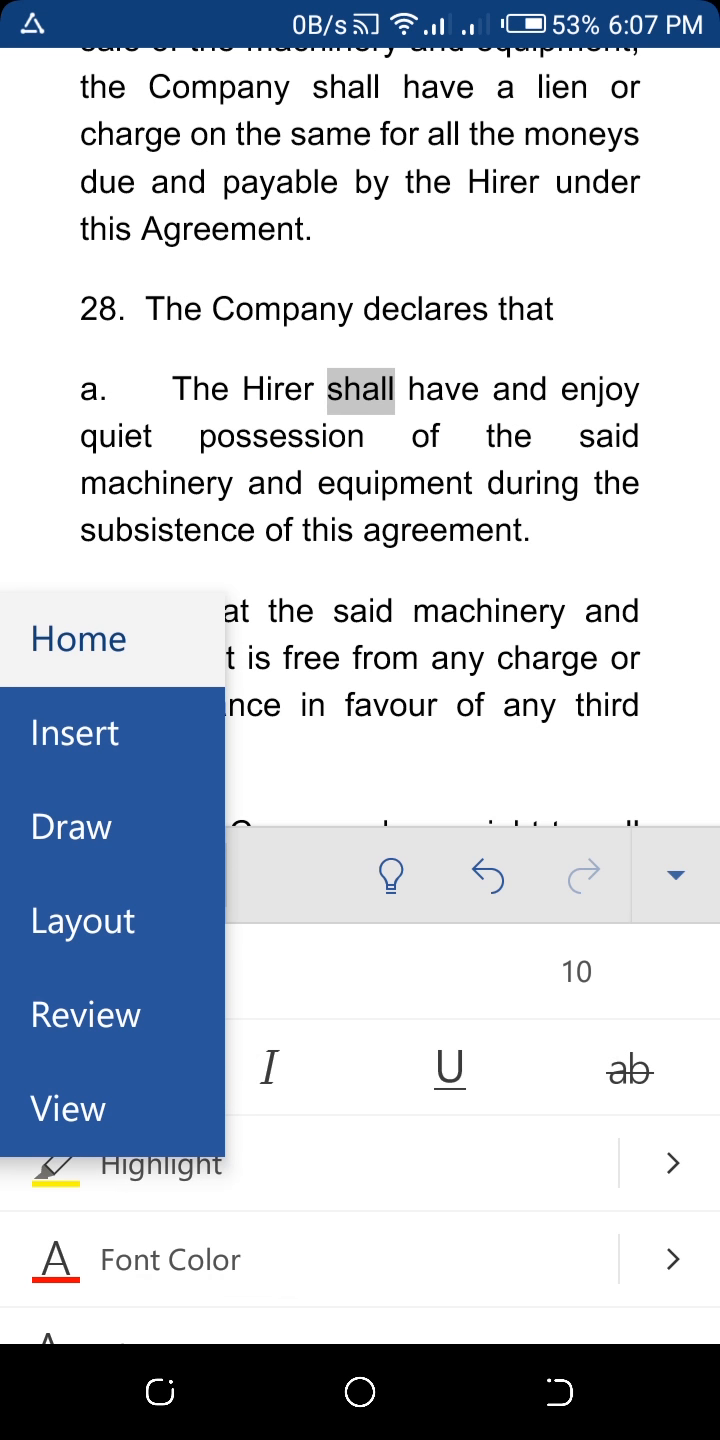
left_click(84, 920)
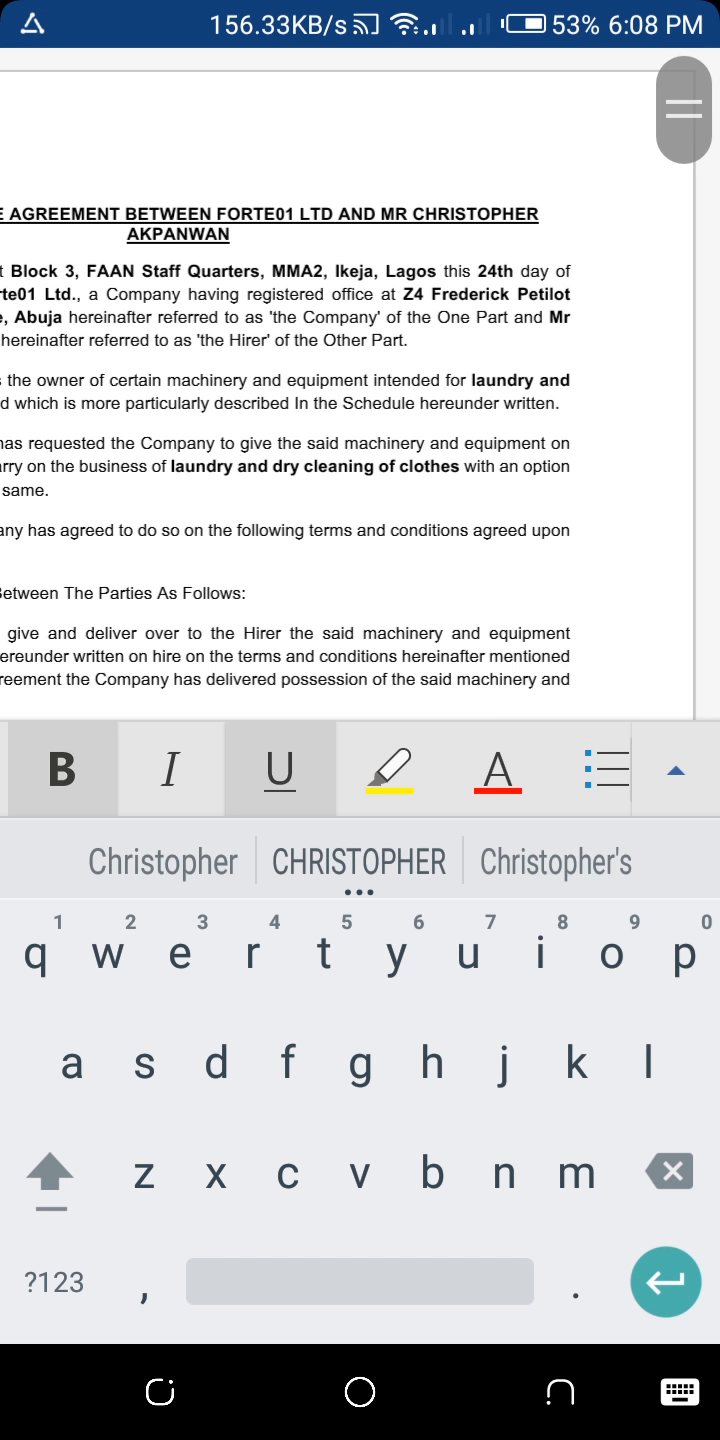
double_click(458, 400)
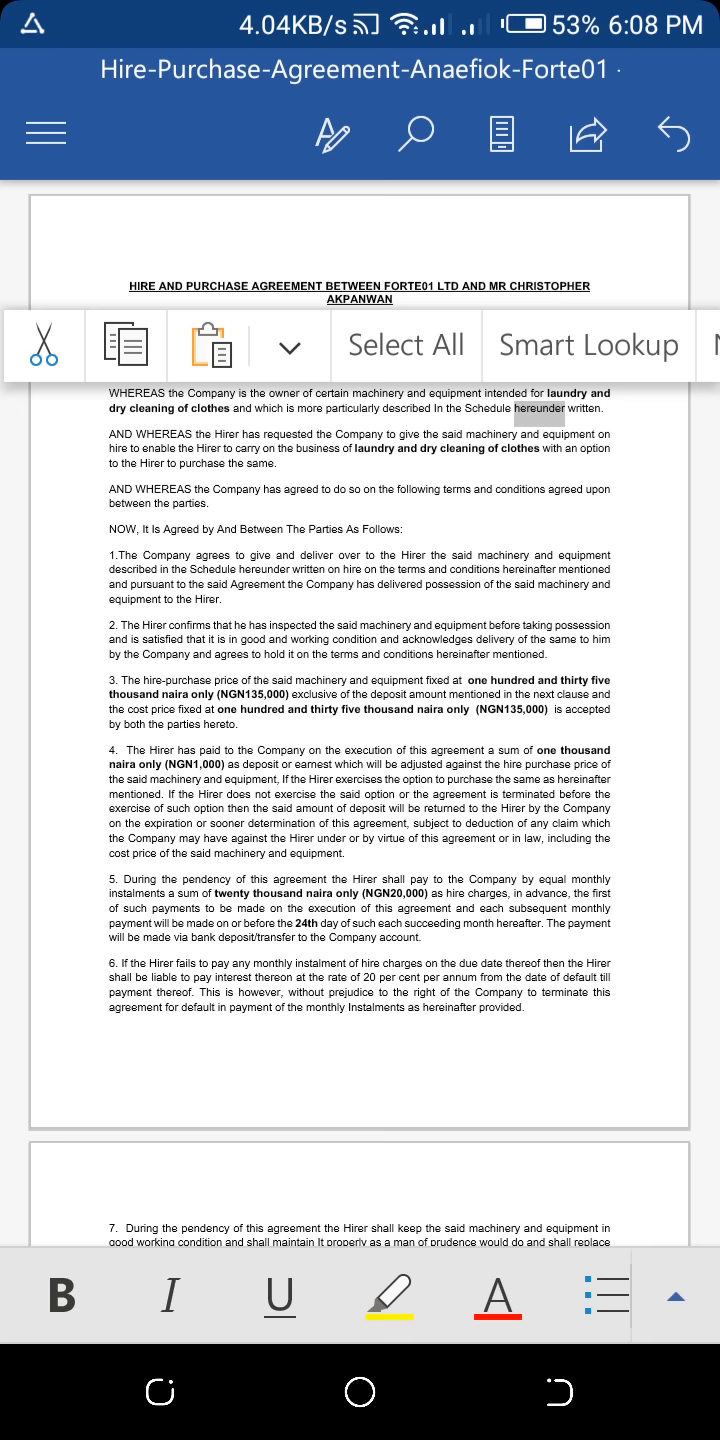
Return to Mobile View and start inserting a camera photo into the agreement.
left_click(500, 136)
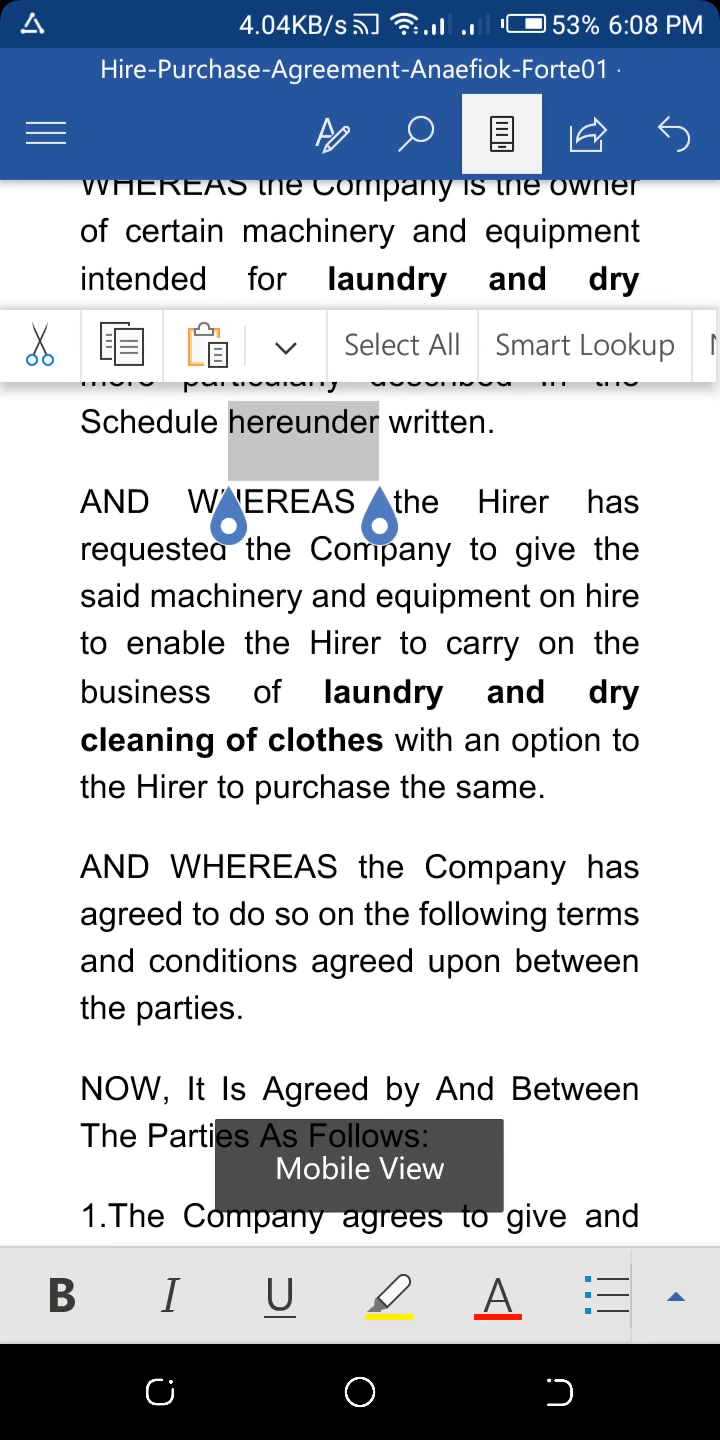
scroll("down", 3)
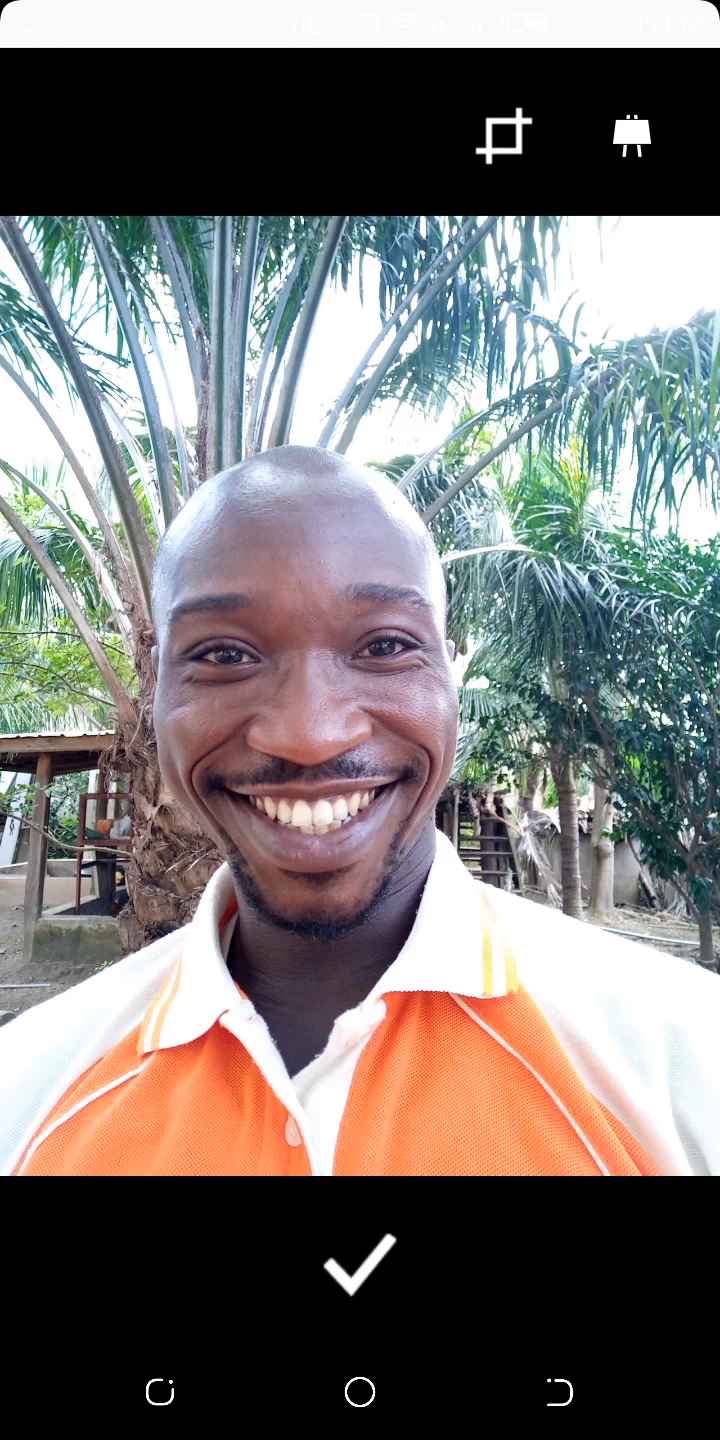
Accept the captured portrait photo so it lands on page 2 of the agreement.
left_click(360, 1264)
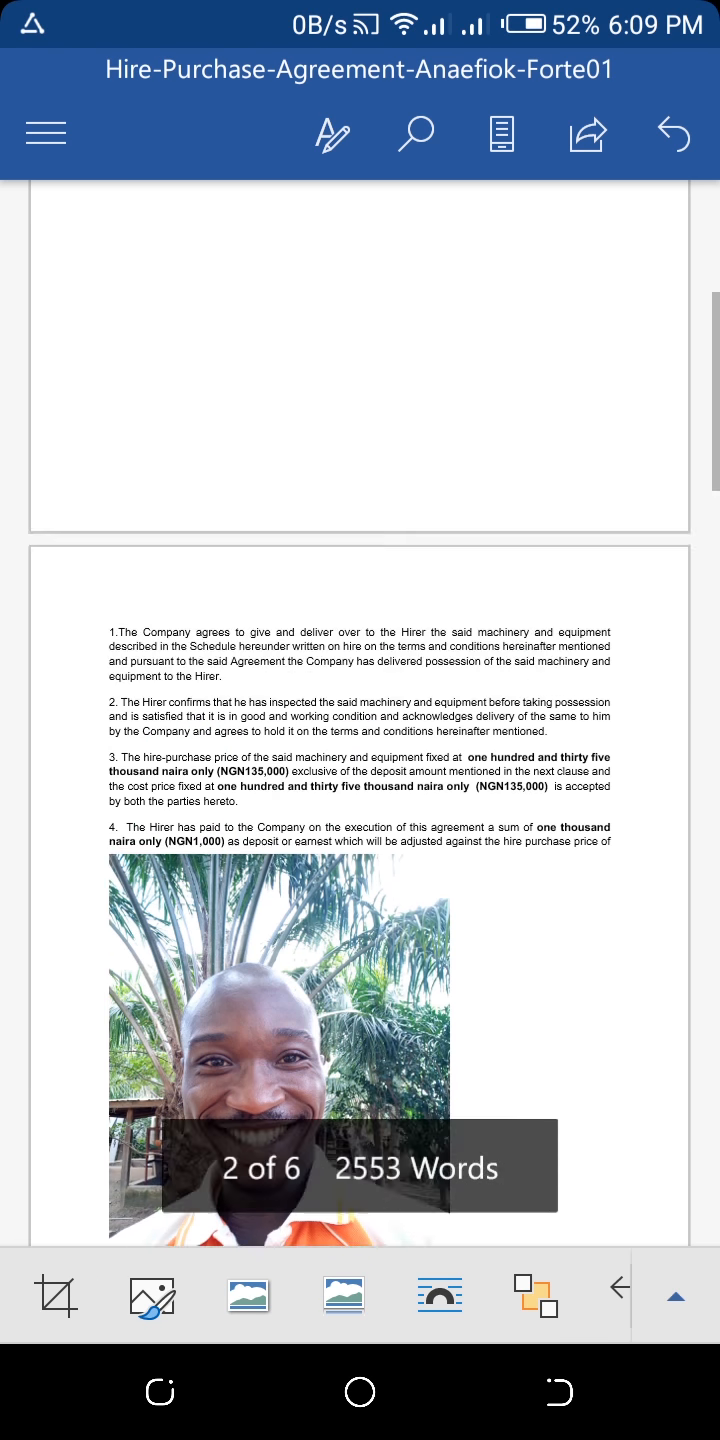
Select the photo, move it down near clause 14, and delete it from the document.
left_click(278, 1040)
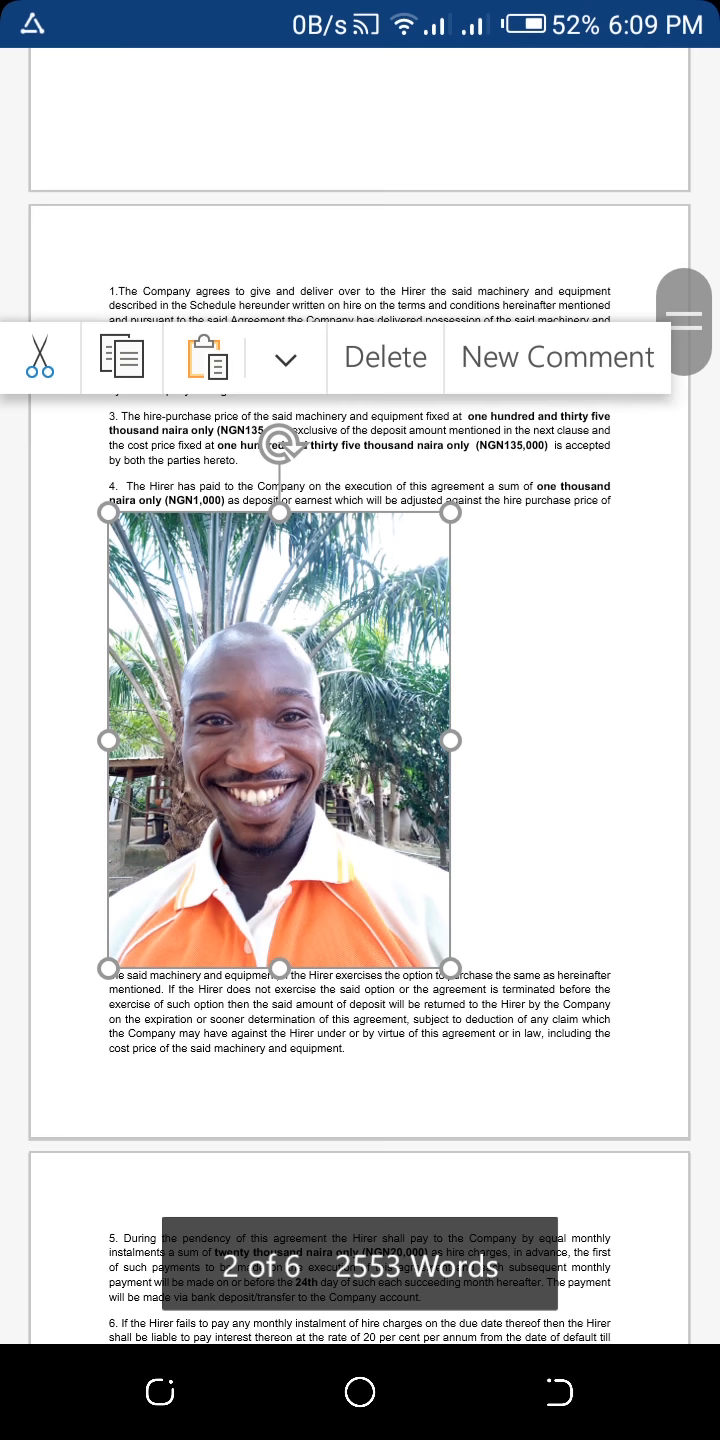
scroll("down", 3)
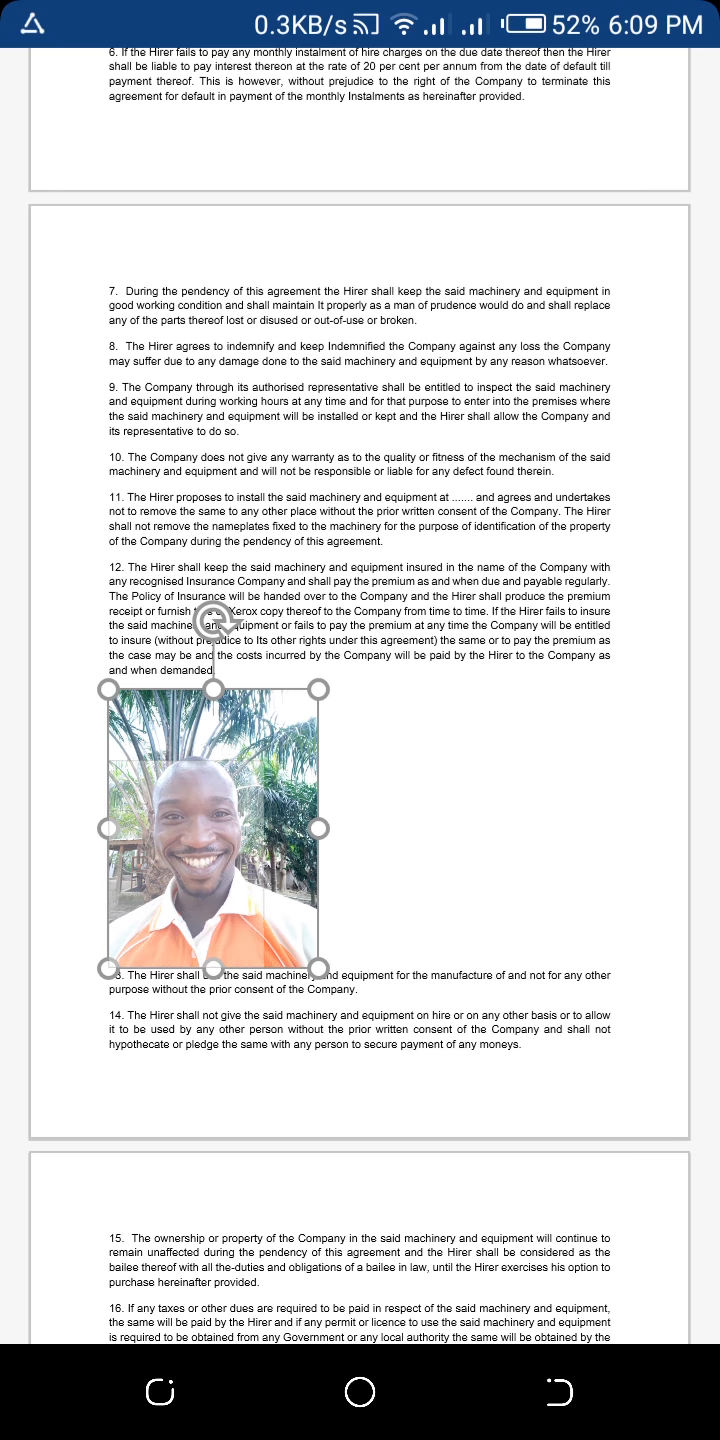
scroll("down", 3)
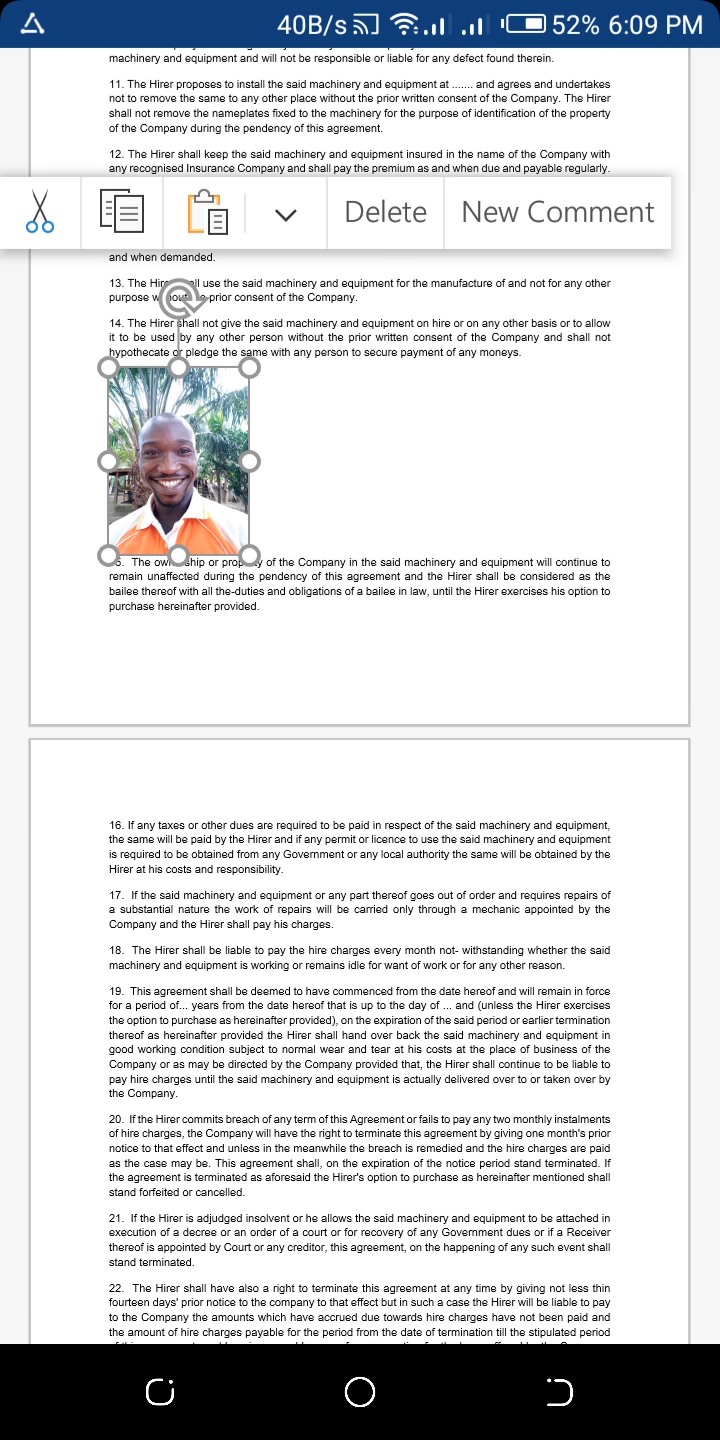
left_click(384, 212)
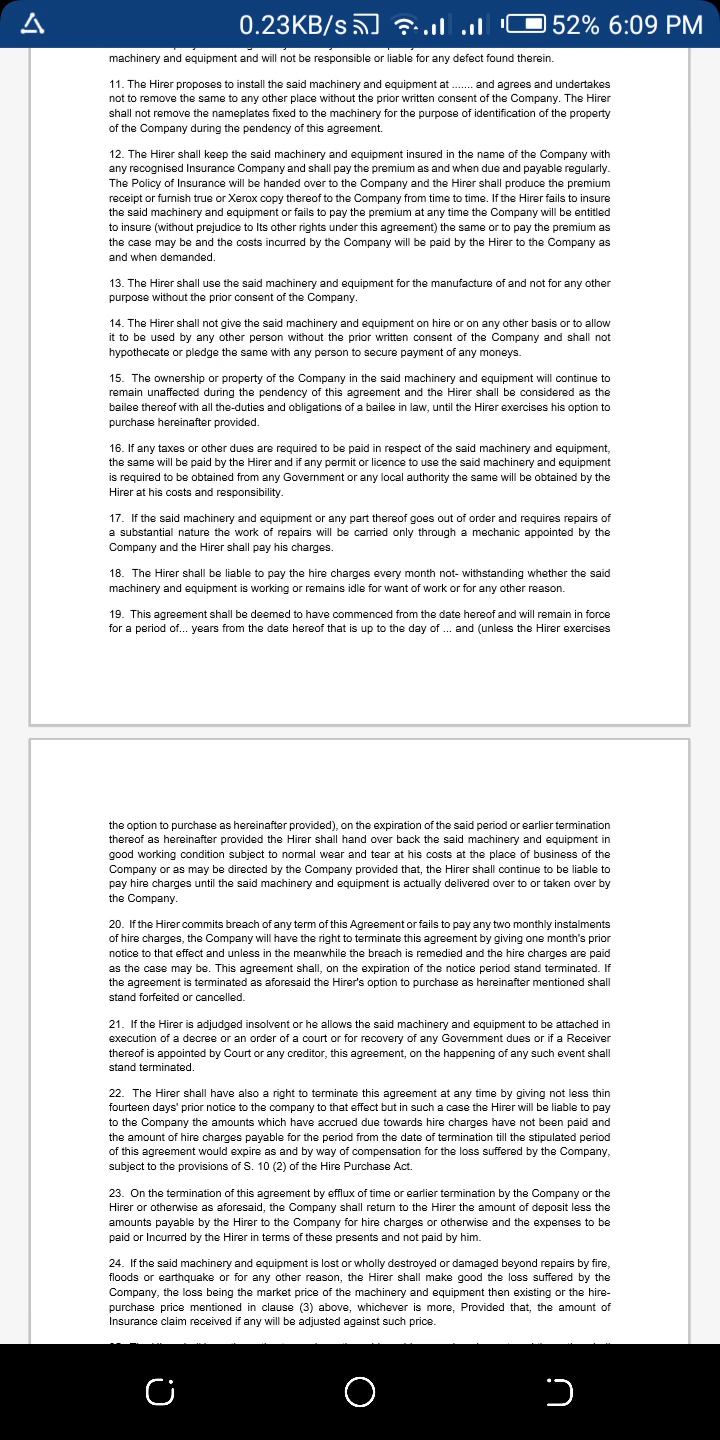